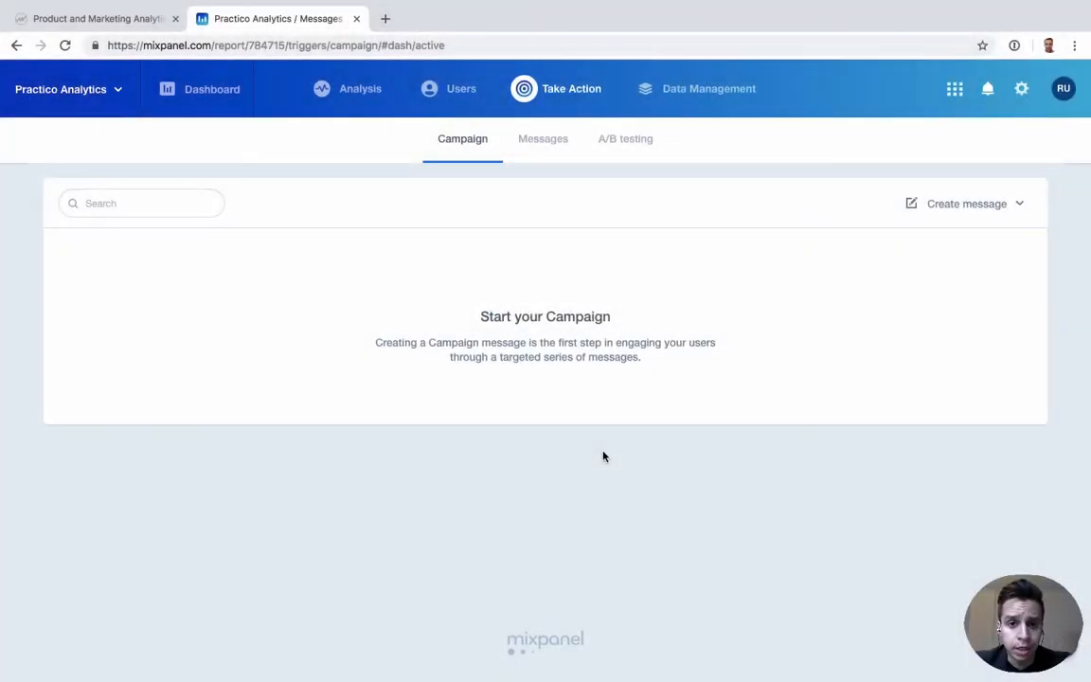
{"action": "left_click", "coordinate": [571, 88]}
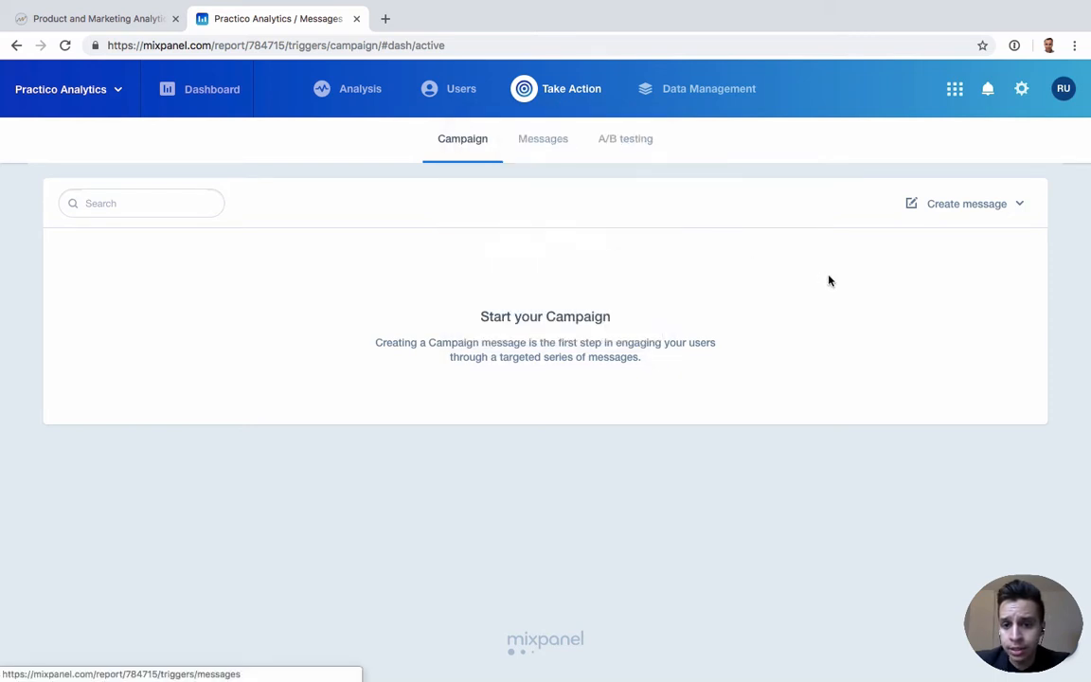
{"action": "left_click", "coordinate": [966, 204]}
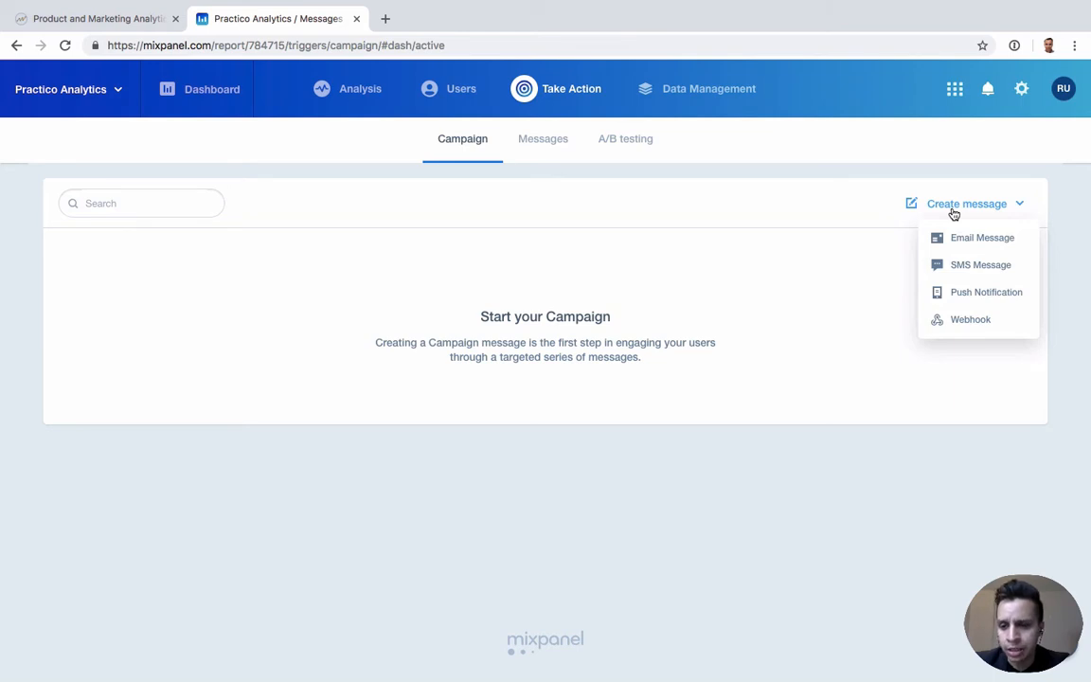
{"action": "mouse_move", "coordinate": [968, 340]}
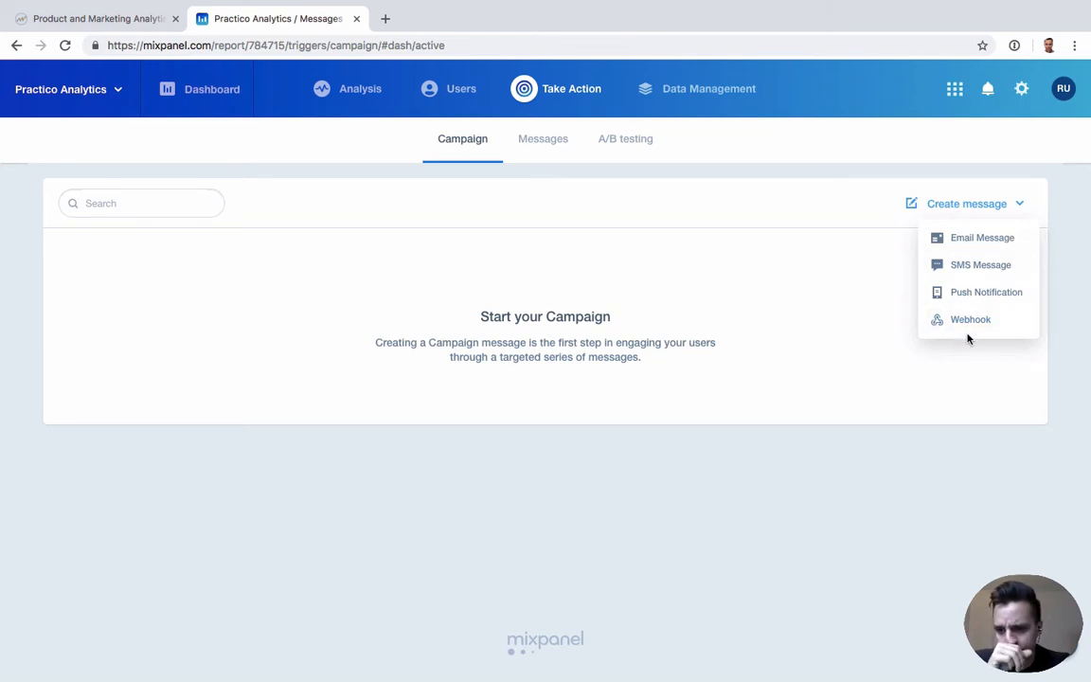
{"action": "left_click", "coordinate": [838, 304]}
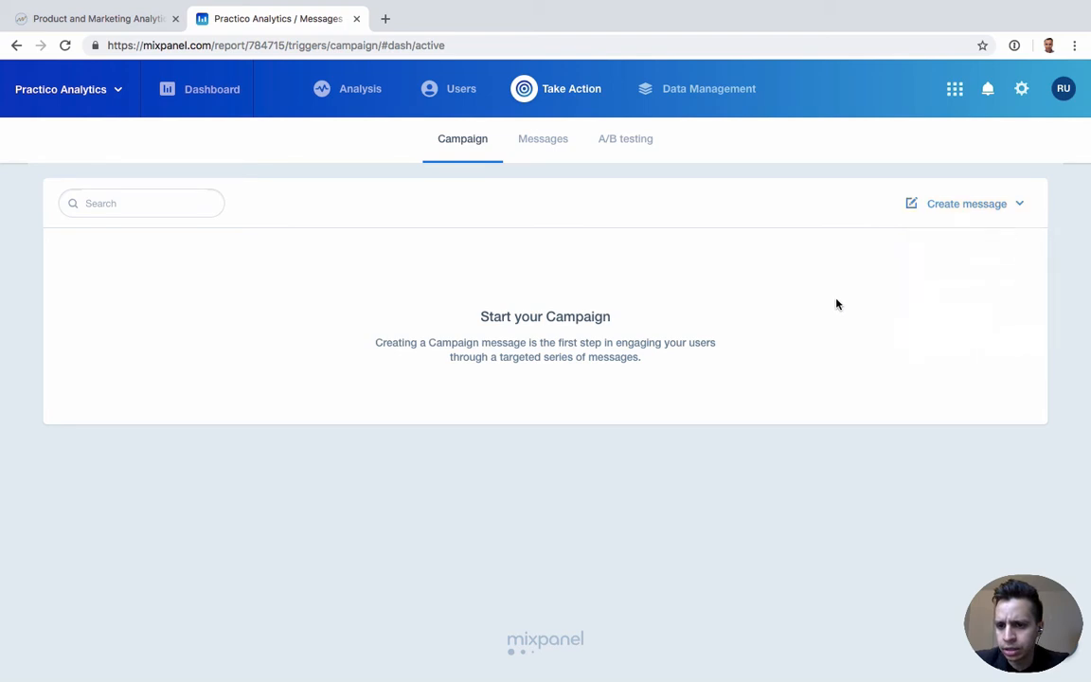
{"action": "mouse_move", "coordinate": [352, 309]}
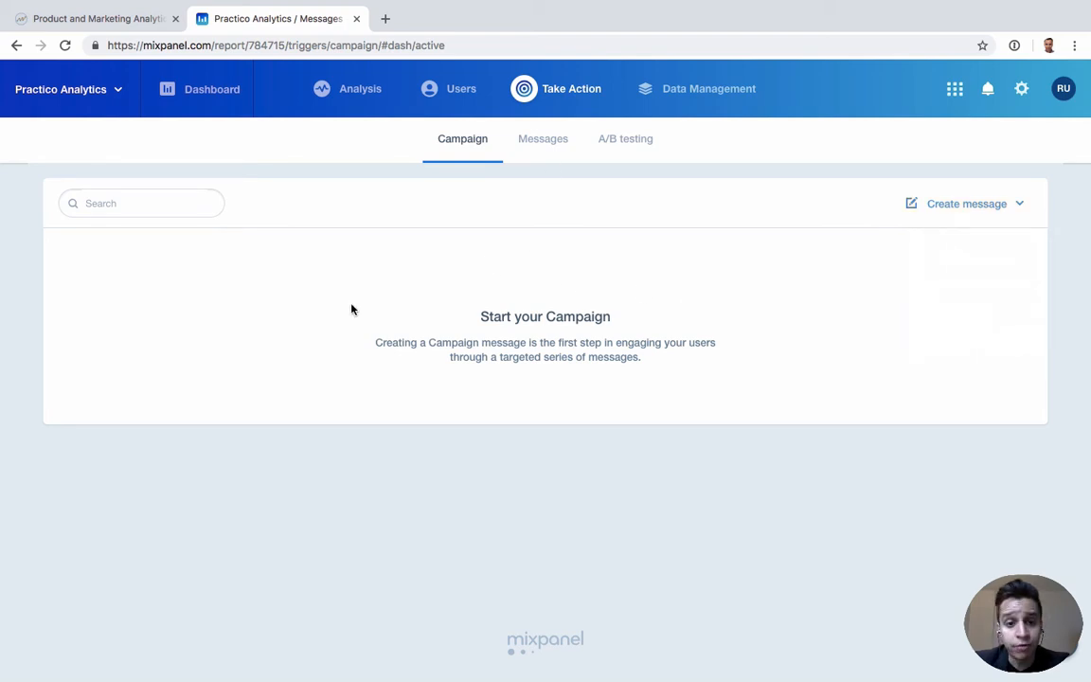
{"action": "mouse_move", "coordinate": [540, 314]}
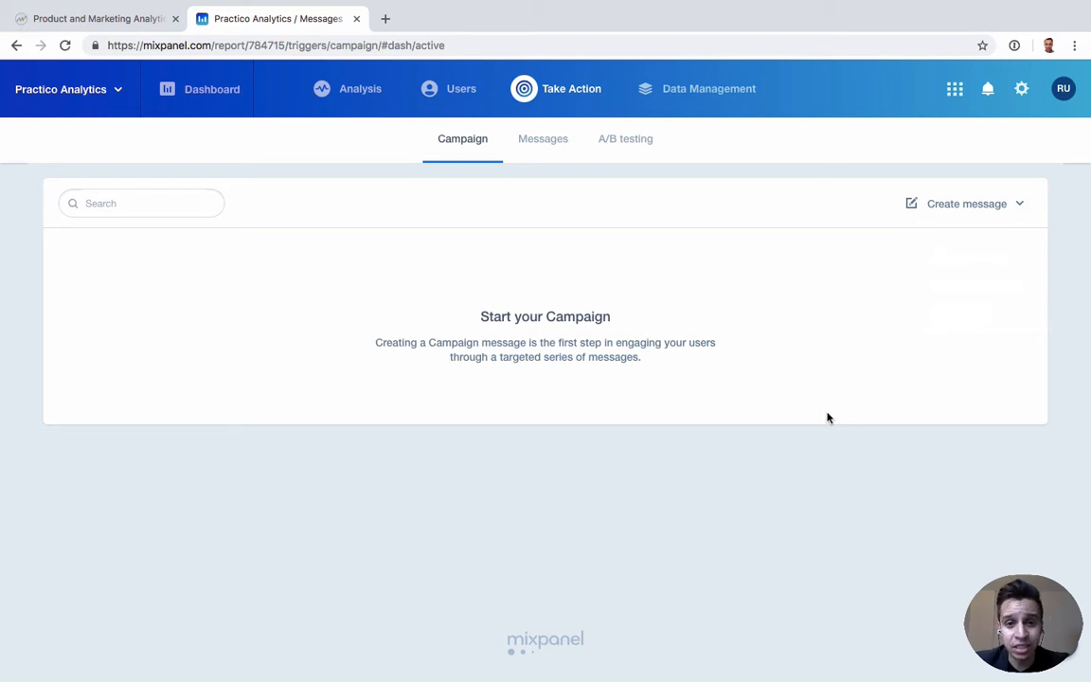
{"action": "mouse_move", "coordinate": [717, 444]}
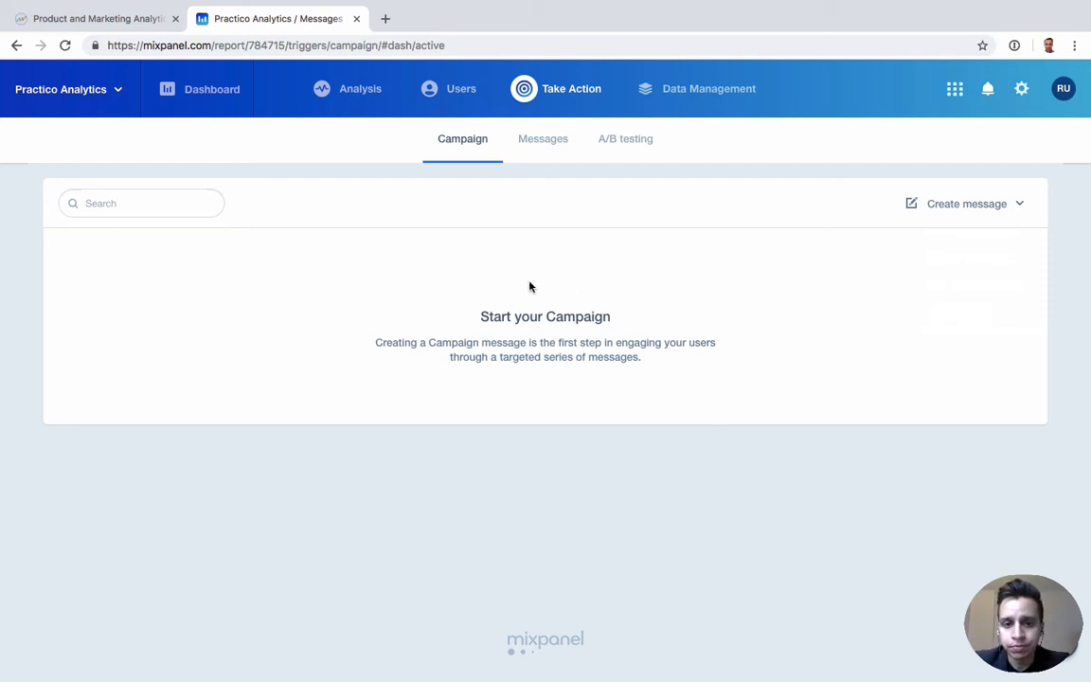
{"action": "mouse_move", "coordinate": [521, 353]}
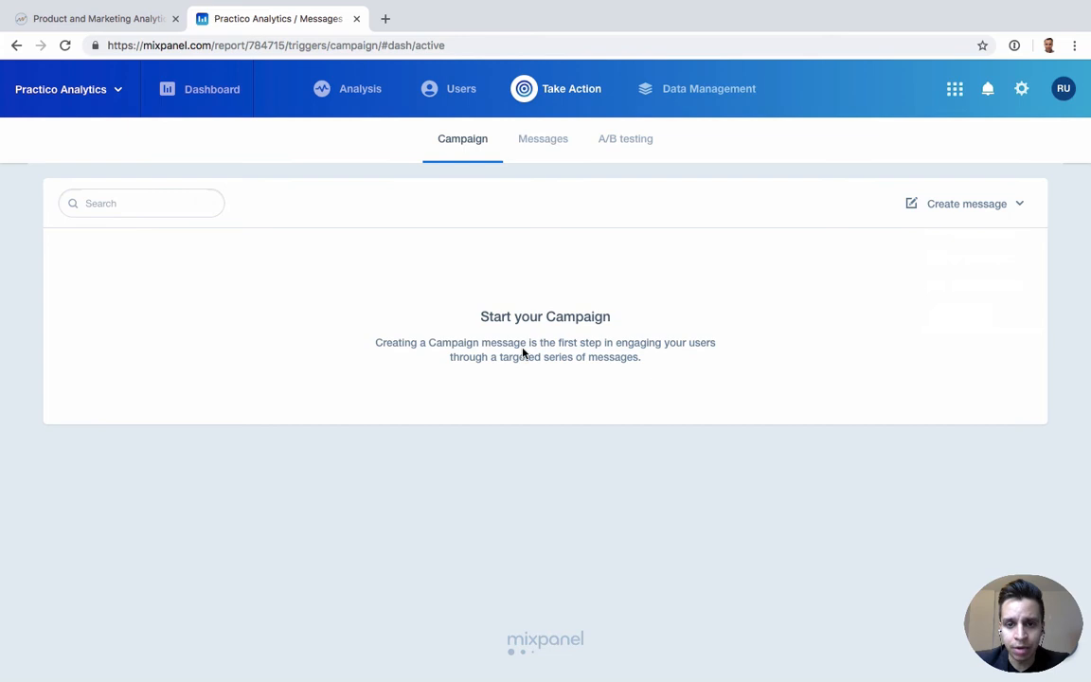
{"action": "mouse_move", "coordinate": [616, 440]}
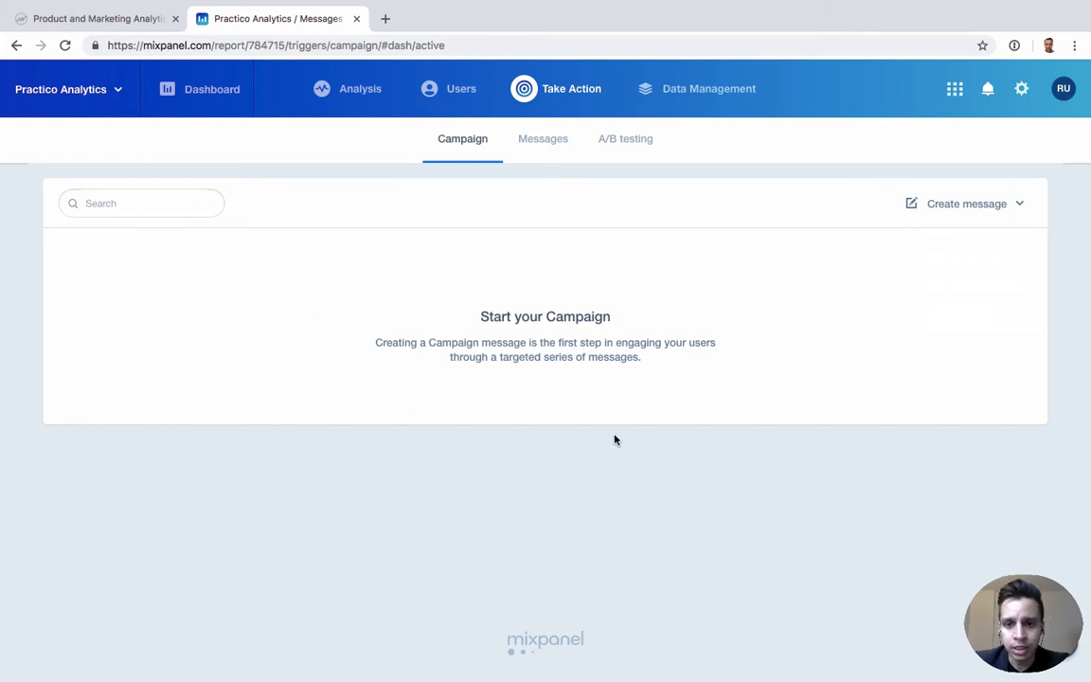